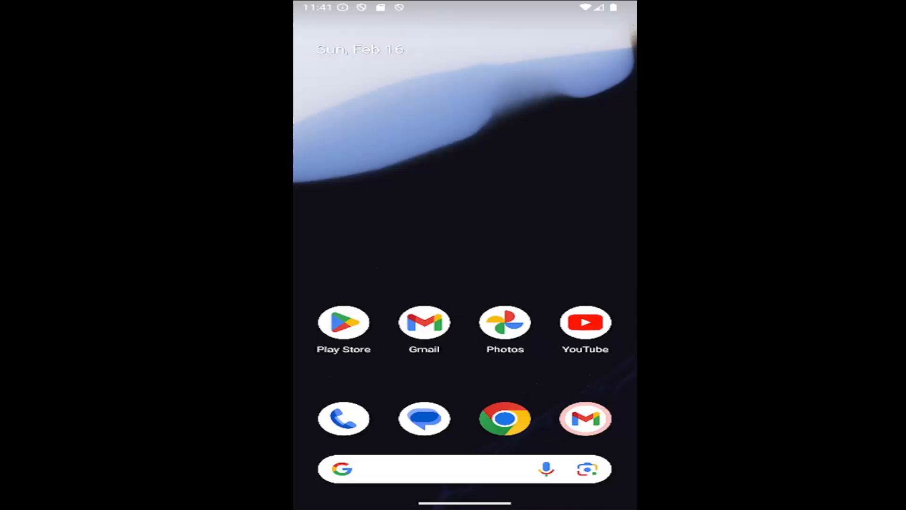
pyautogui.moveTo(482, 302)
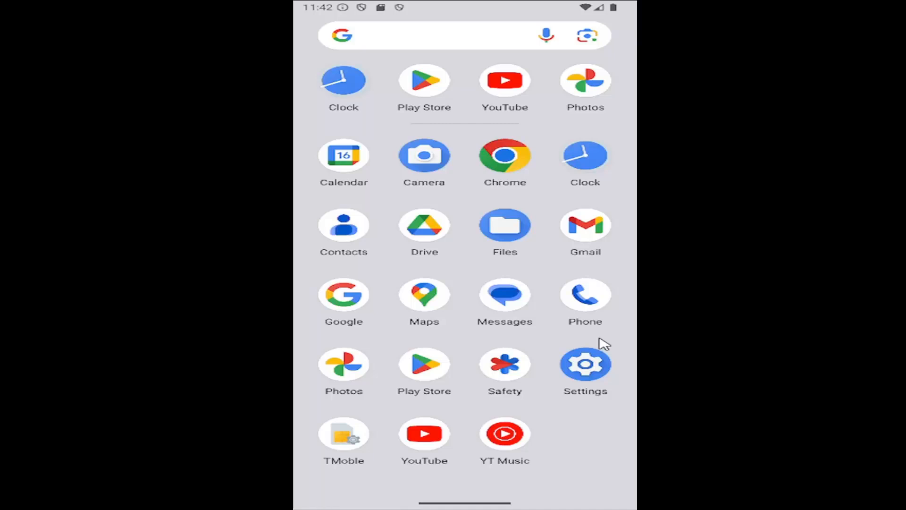
pyautogui.moveTo(585, 302)
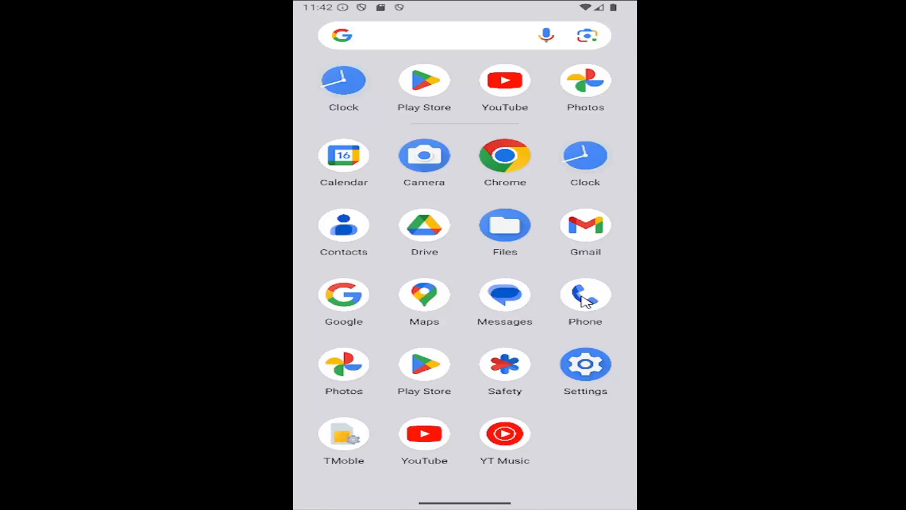
# Launch the Phone app from the app drawer
pyautogui.click(585, 294)
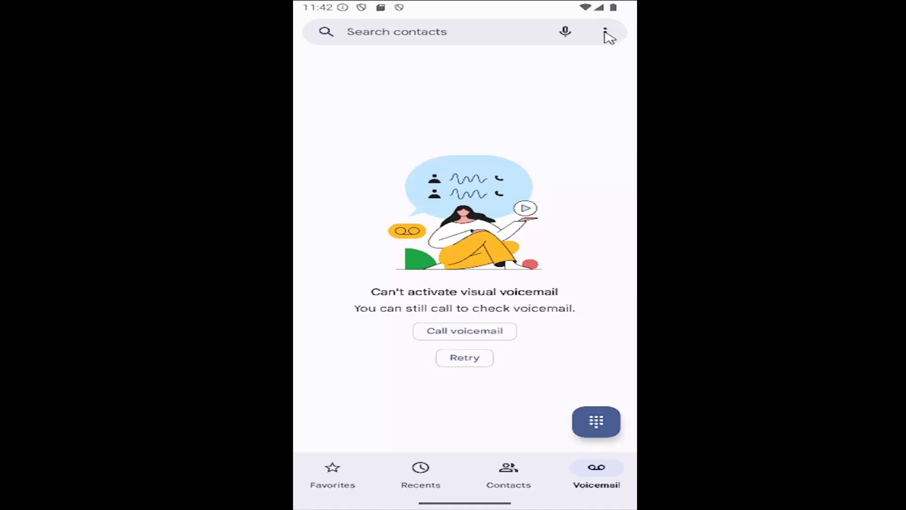
# Navigate through the overflow menu and Settings to the Blocked numbers page
pyautogui.click(605, 29)
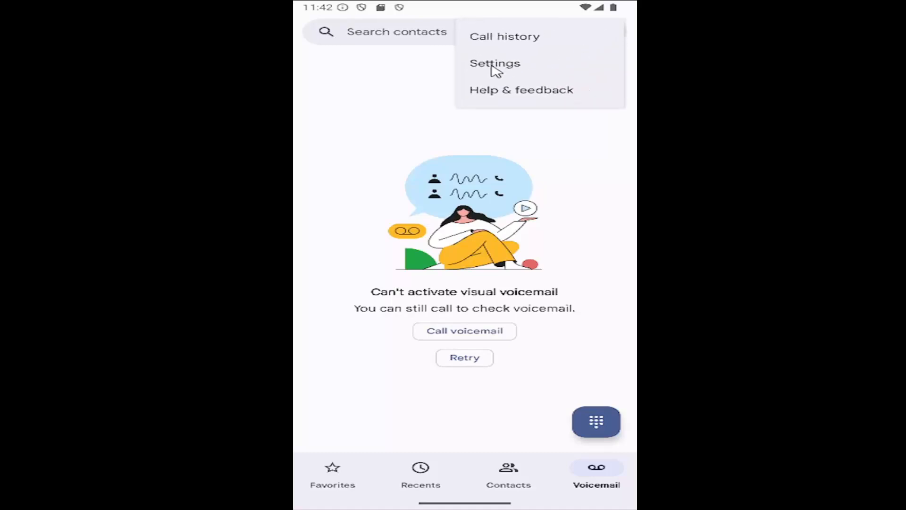
pyautogui.click(494, 63)
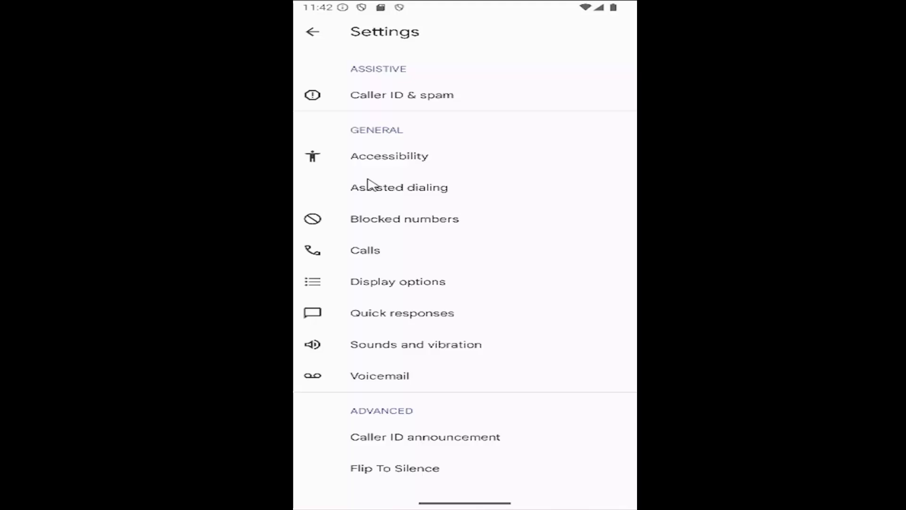
pyautogui.moveTo(434, 229)
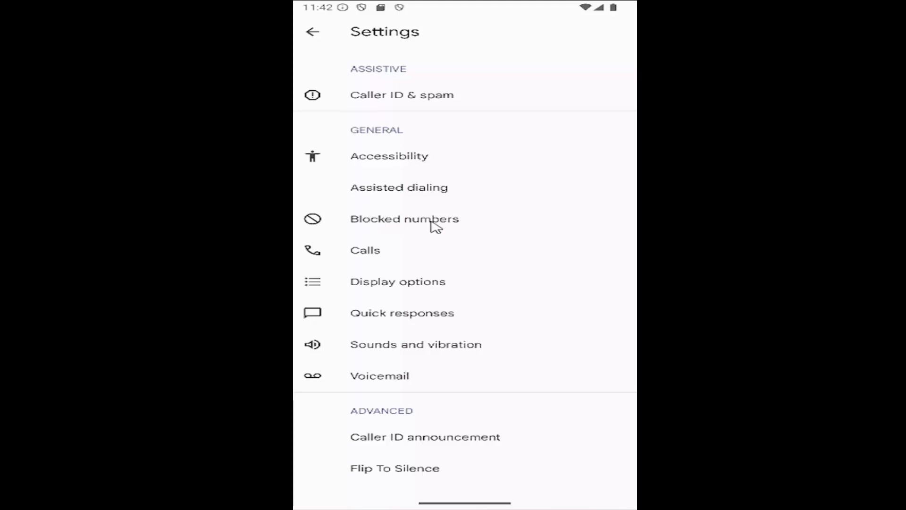
pyautogui.click(404, 219)
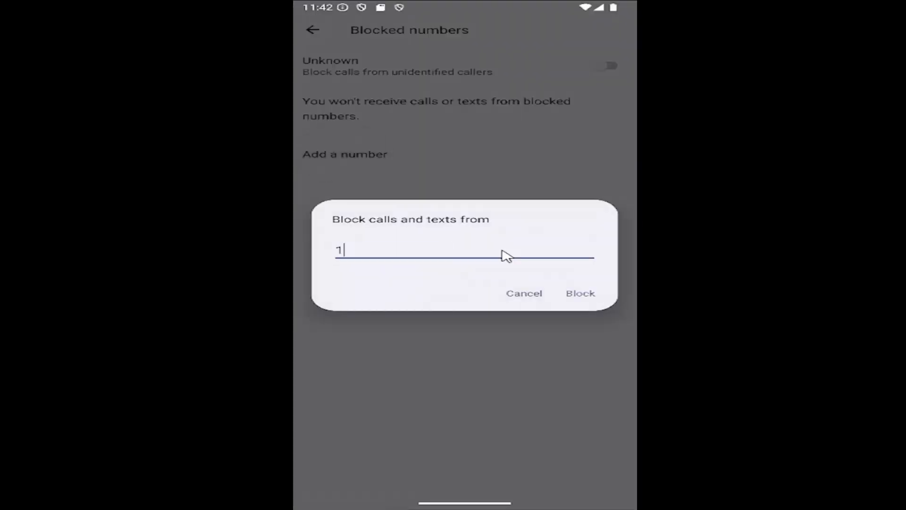
# Enter the number '111' and block it so it joins the blocked list
pyautogui.write('1111111111')
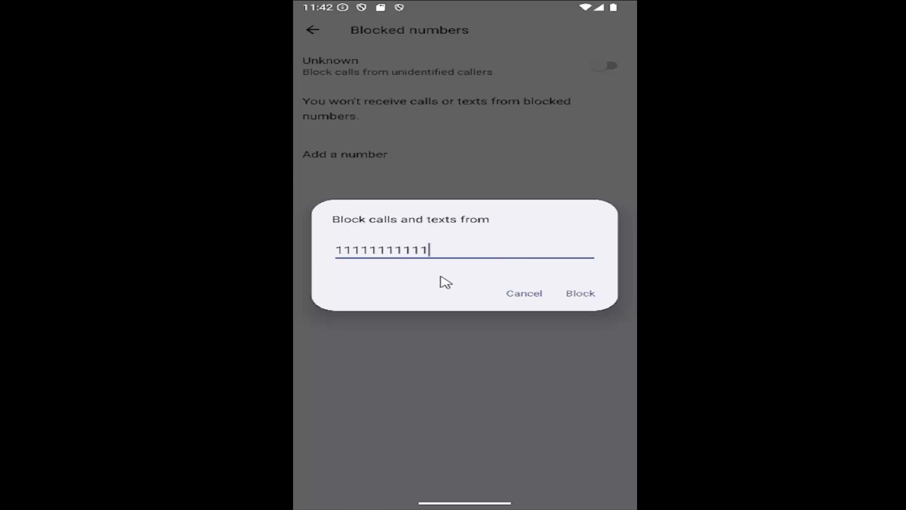
pyautogui.click(581, 293)
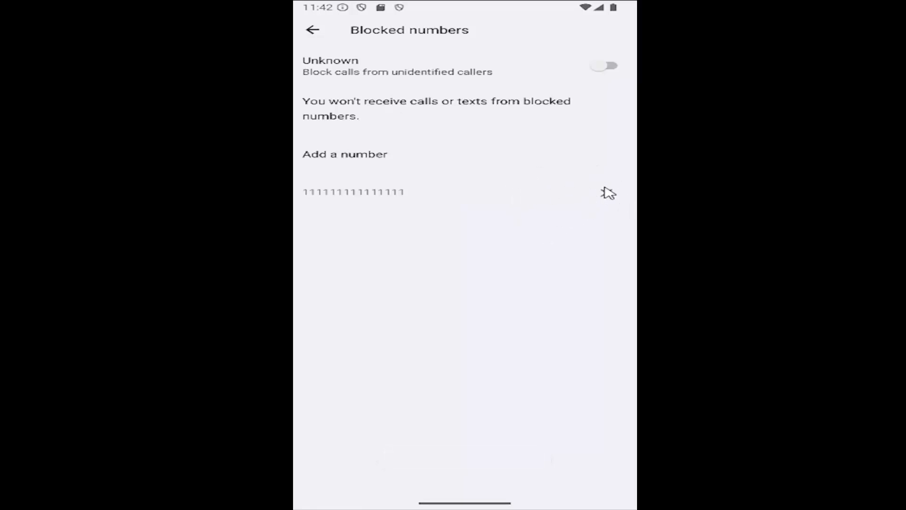
pyautogui.click(607, 193)
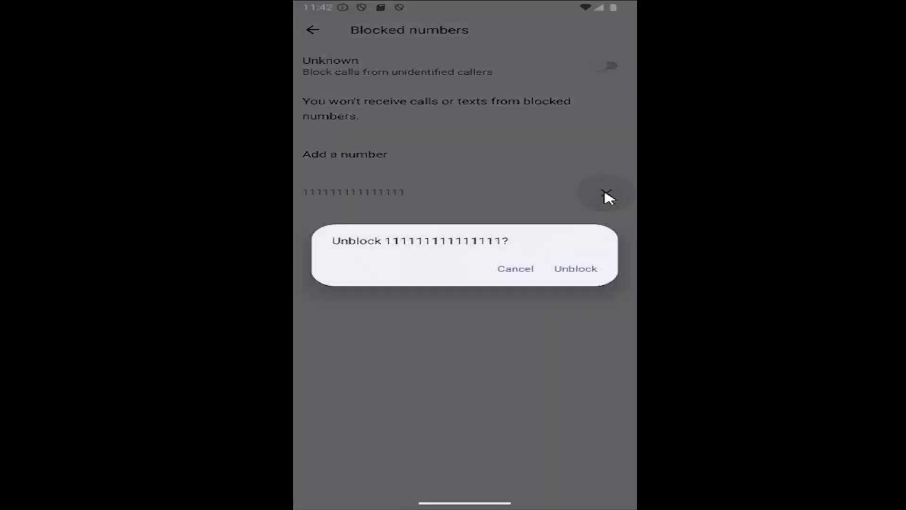
pyautogui.moveTo(510, 272)
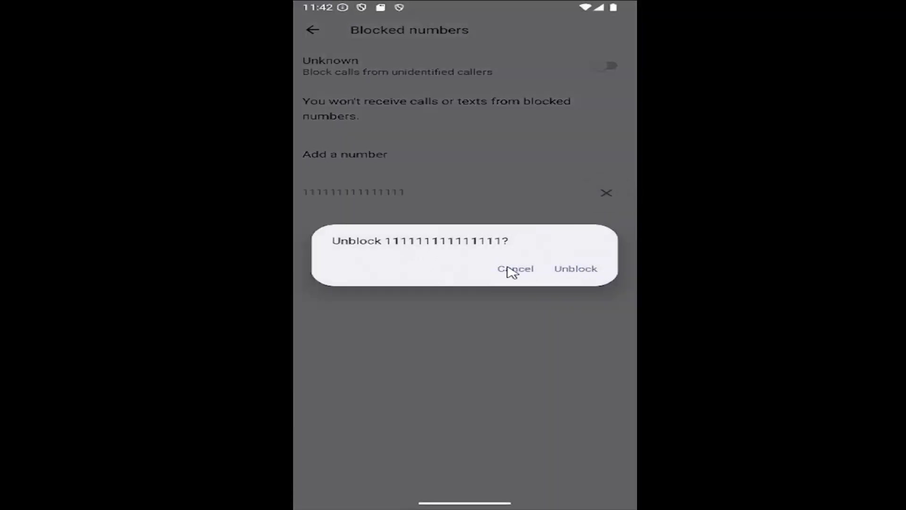
pyautogui.click(515, 268)
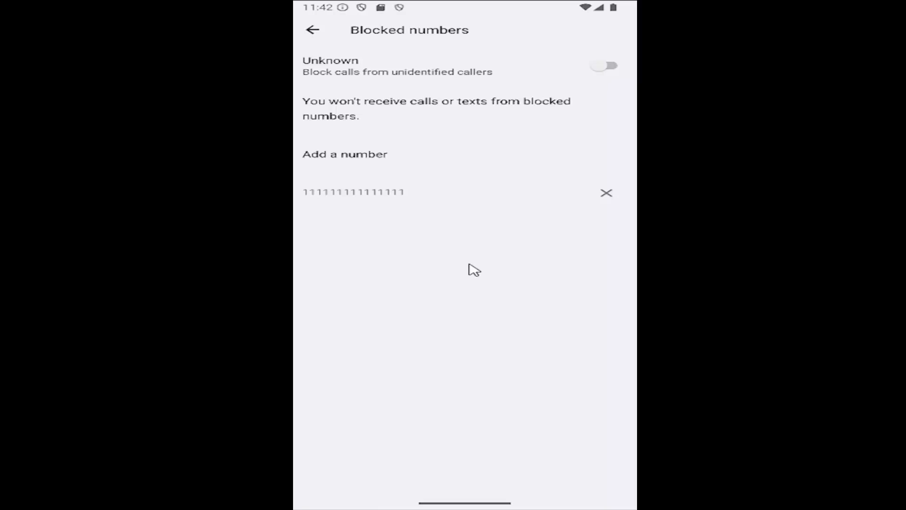